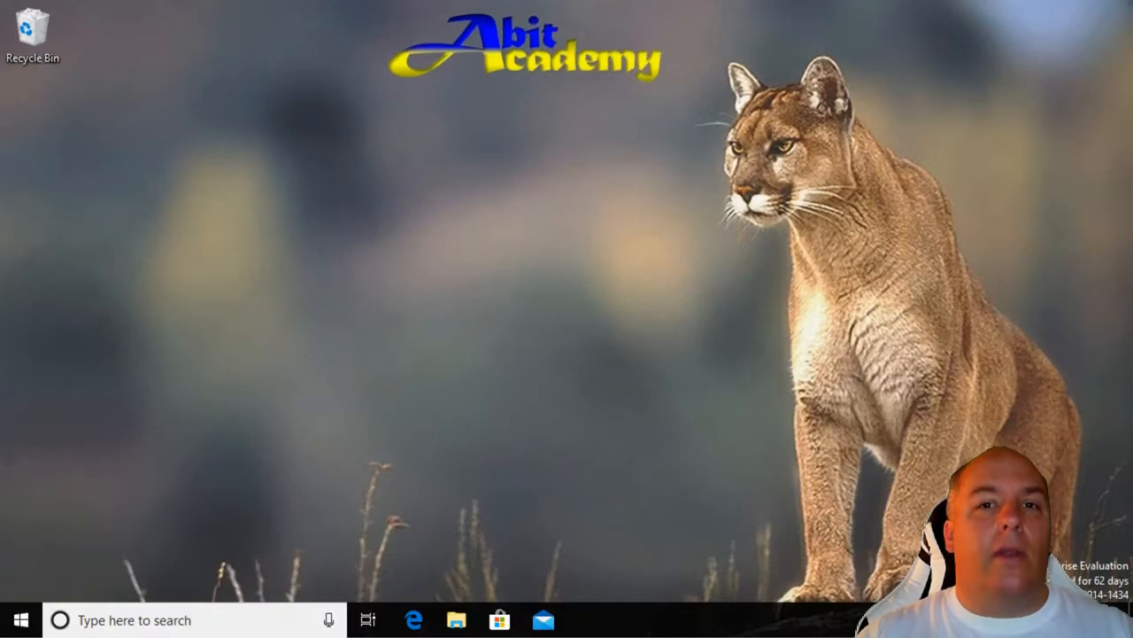
mouse_move(546, 297)
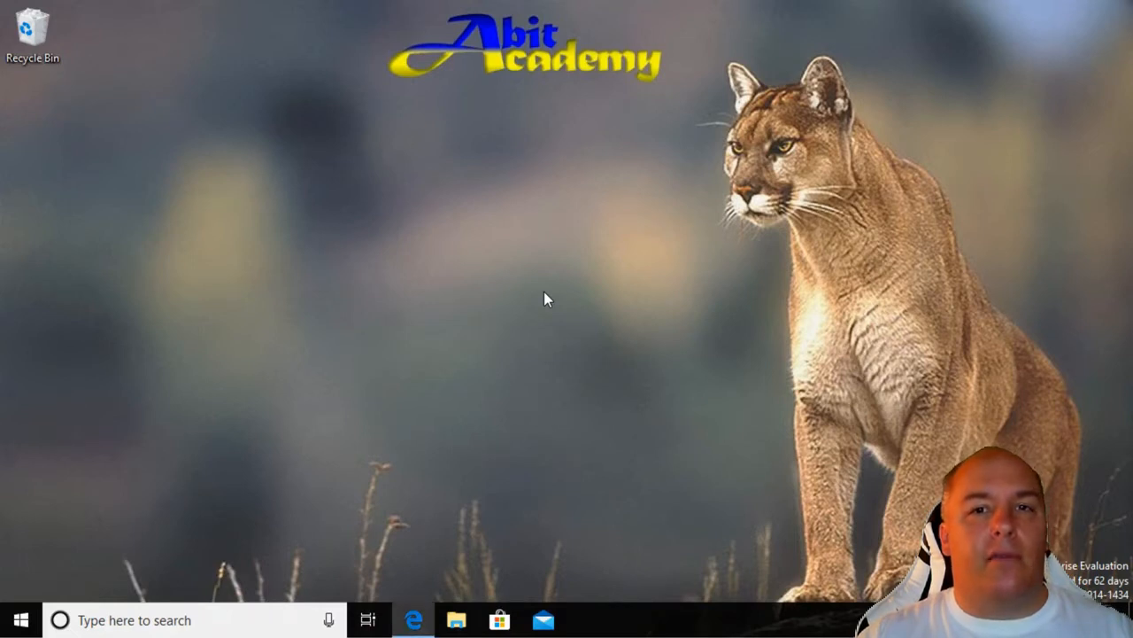
Scroll the Bing results down to the 'How to get help in Windows 10' answer box
click(414, 620)
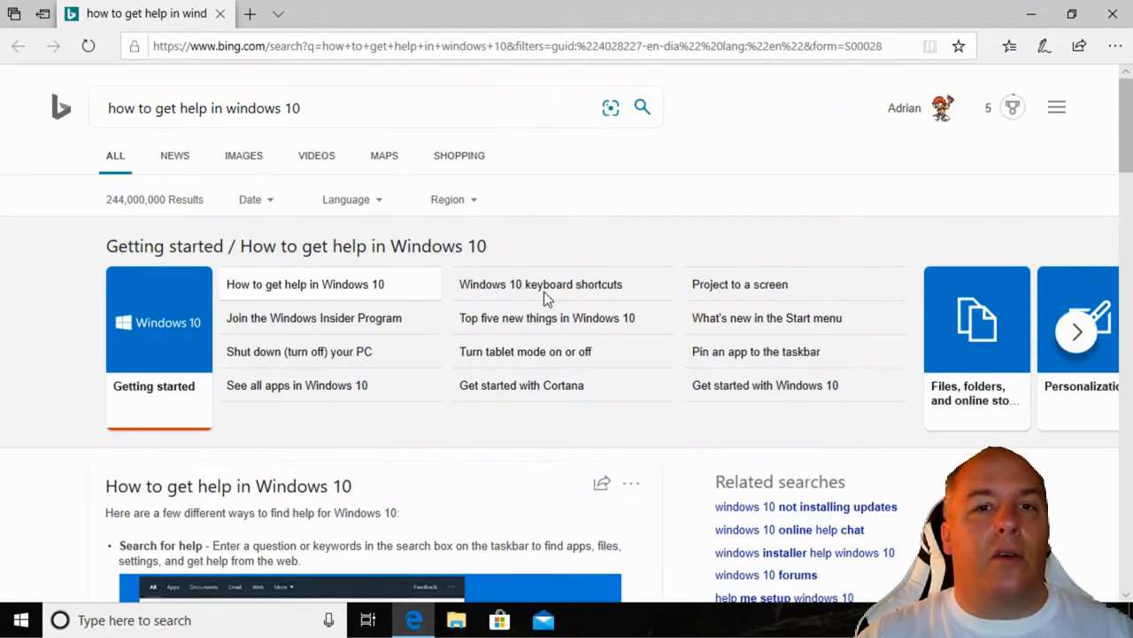
mouse_move(977, 173)
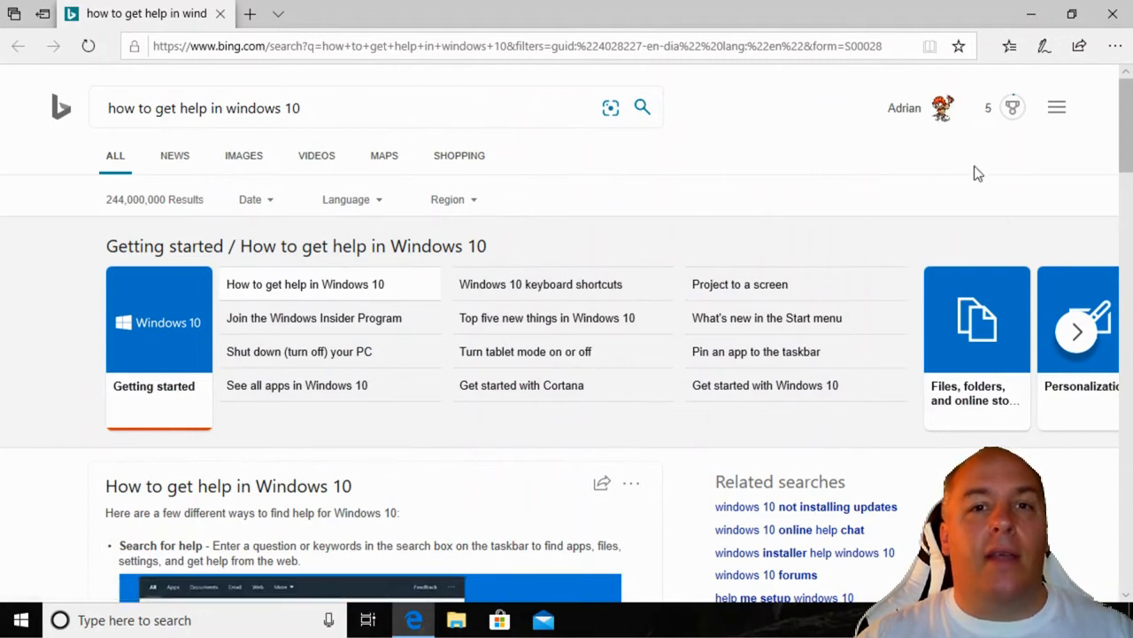
scroll(down, 3)
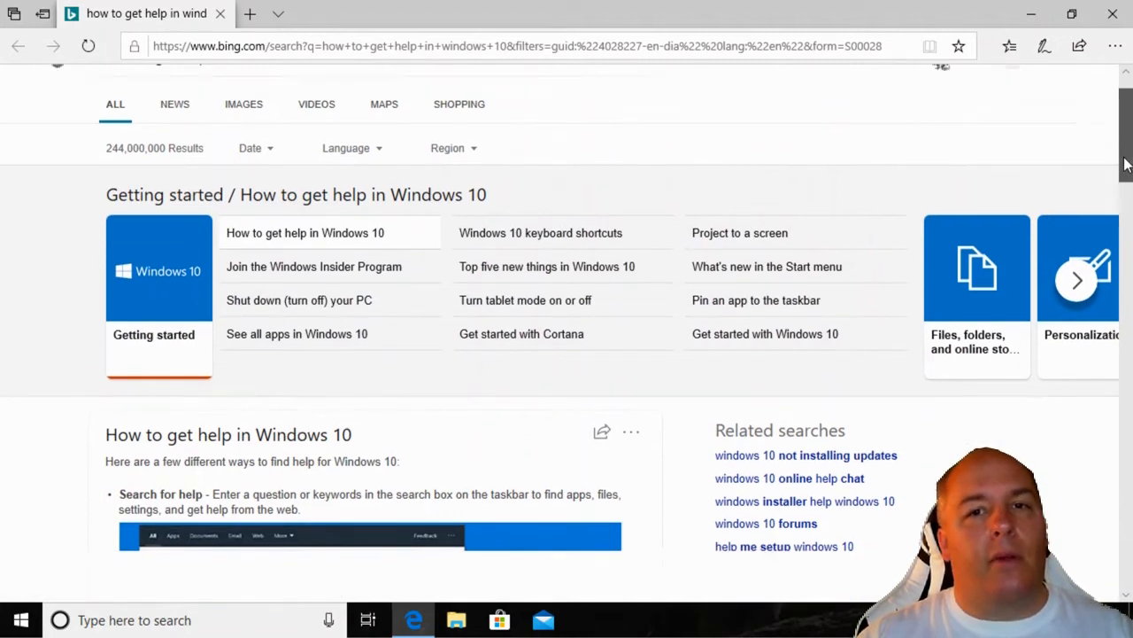
scroll(down, 3)
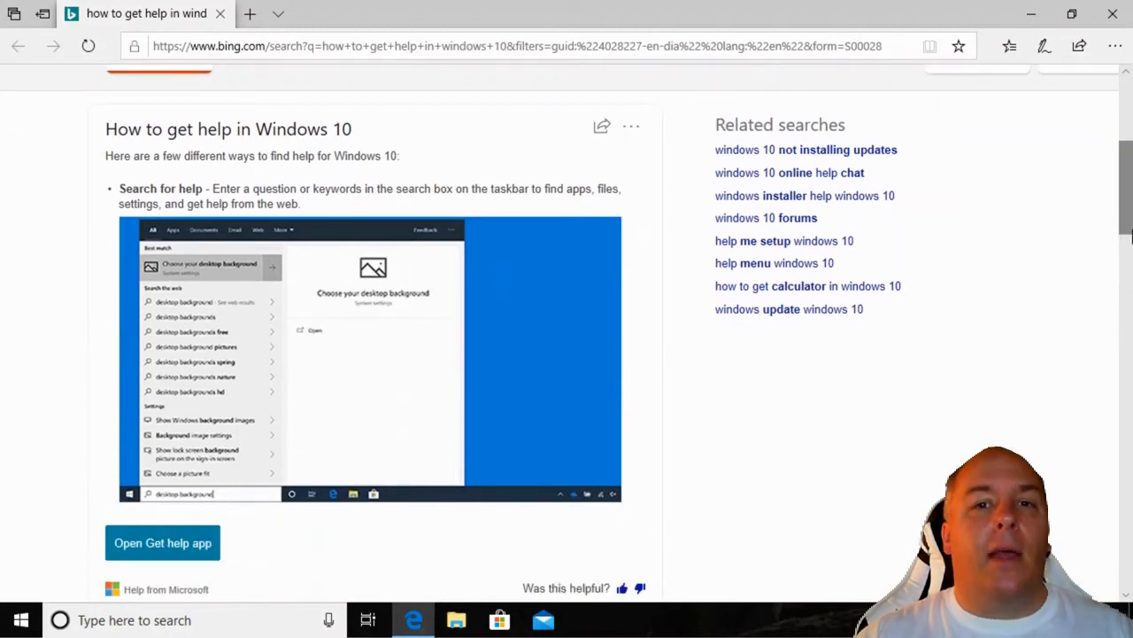
scroll(down, 3)
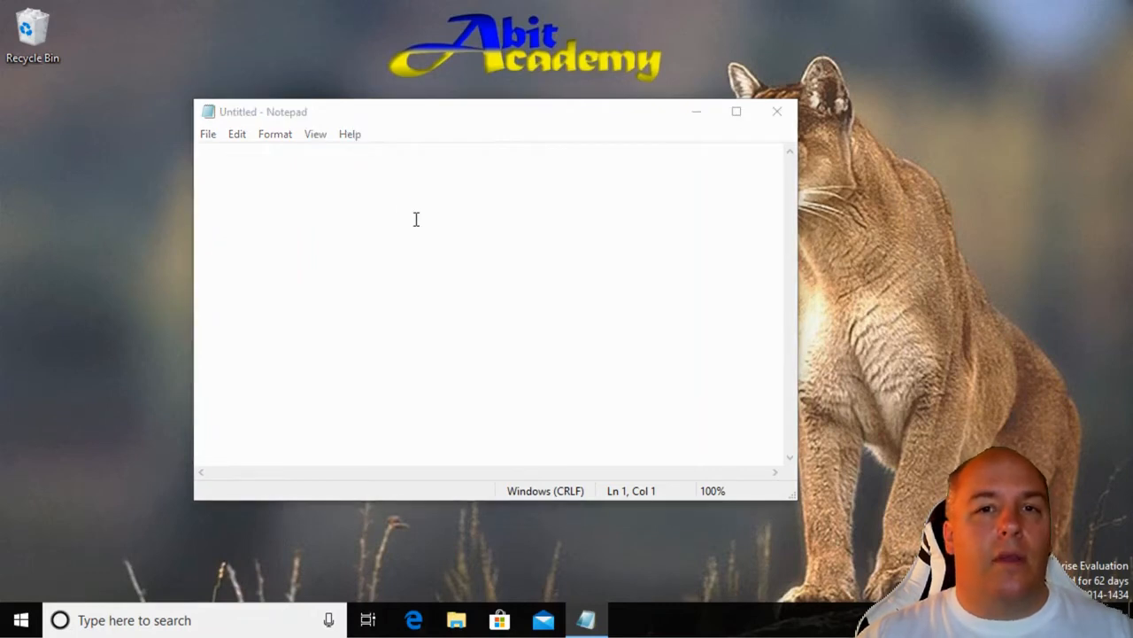
From the empty Notepad document, bring up Bing results on getting help with Notepad and scroll them
click(415, 620)
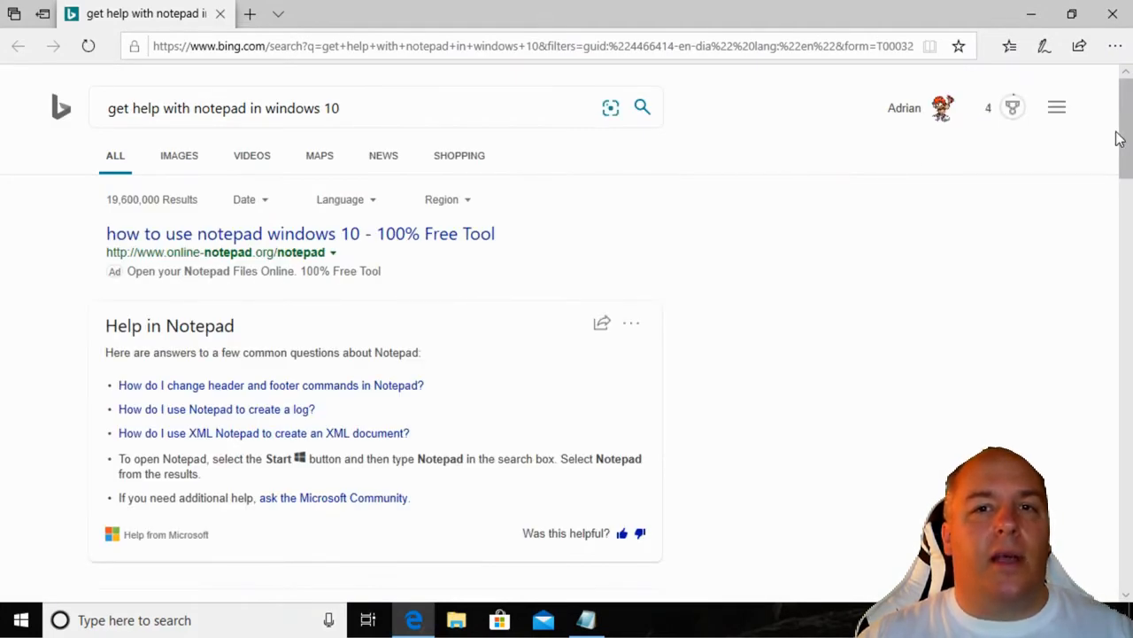
scroll(down, 3)
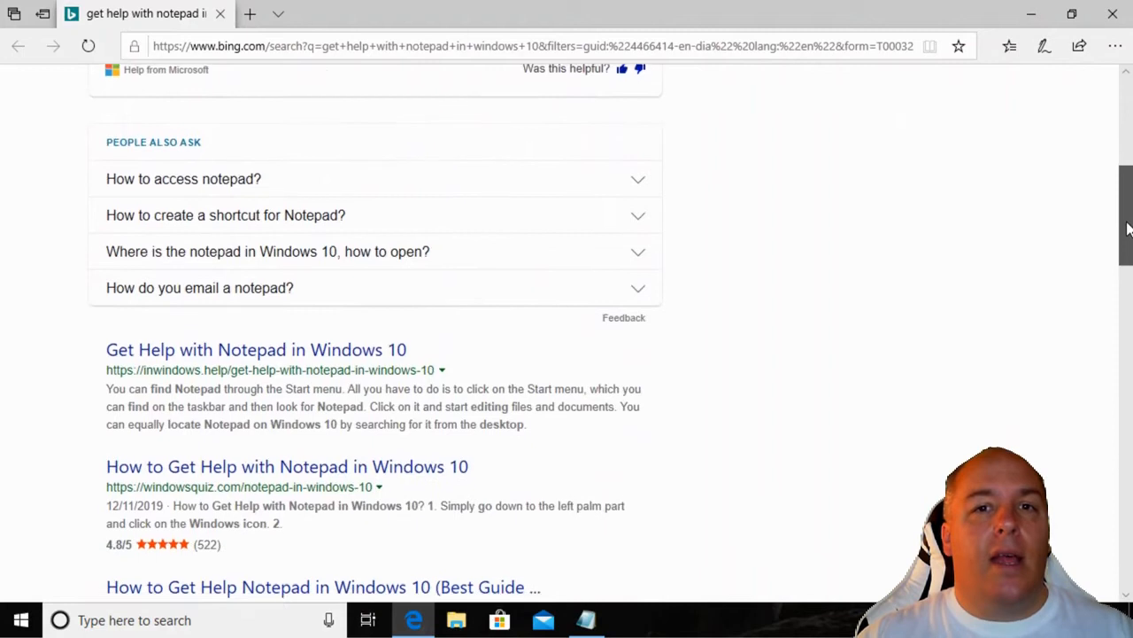
click(586, 620)
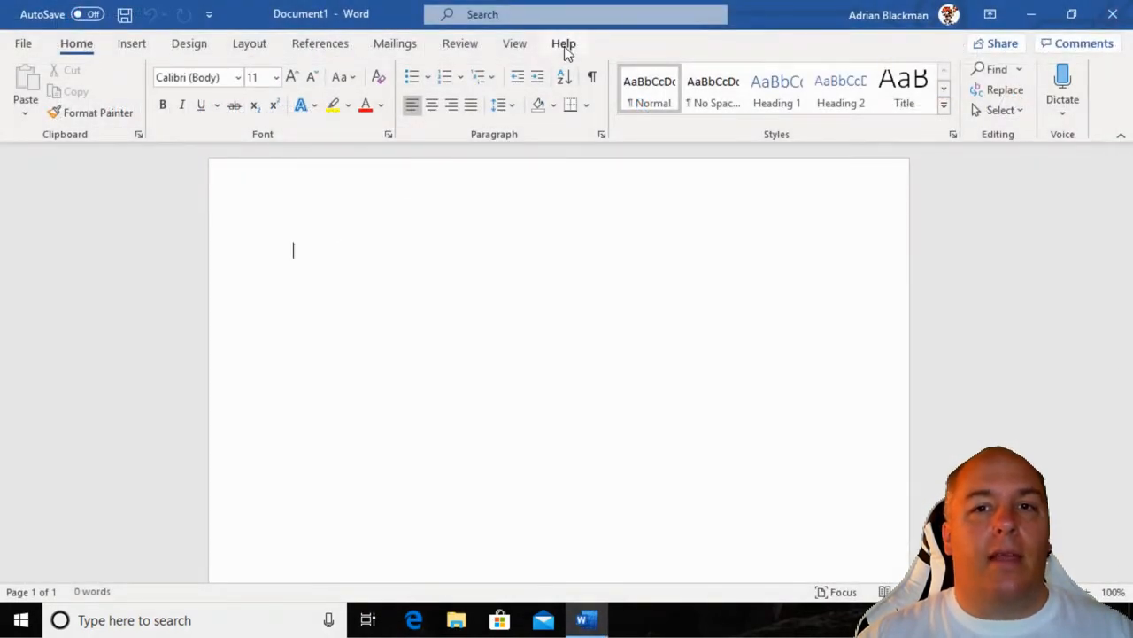
In Word's Help pane, go to Get started, reach 'Create a document in Word' and view its 'What is Word?' video
click(564, 43)
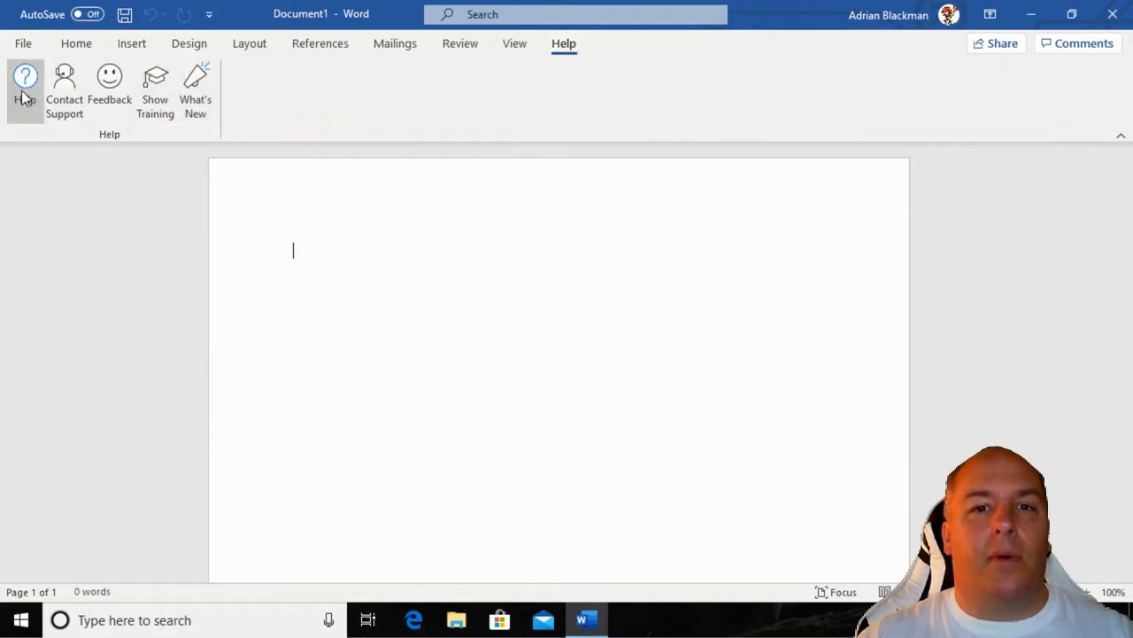
click(25, 88)
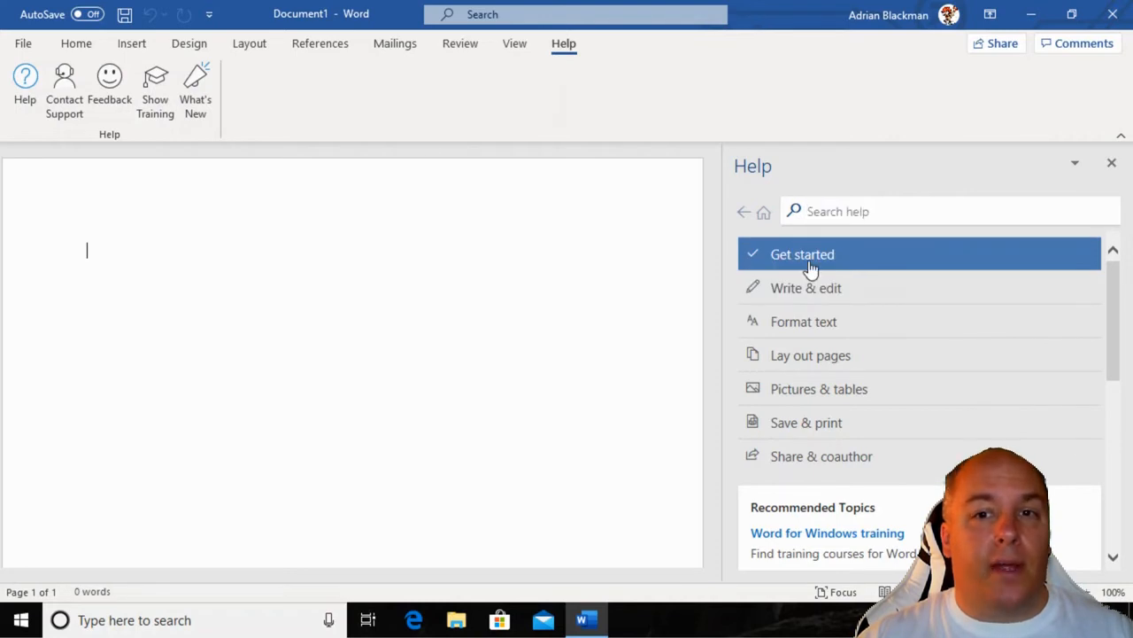
click(803, 255)
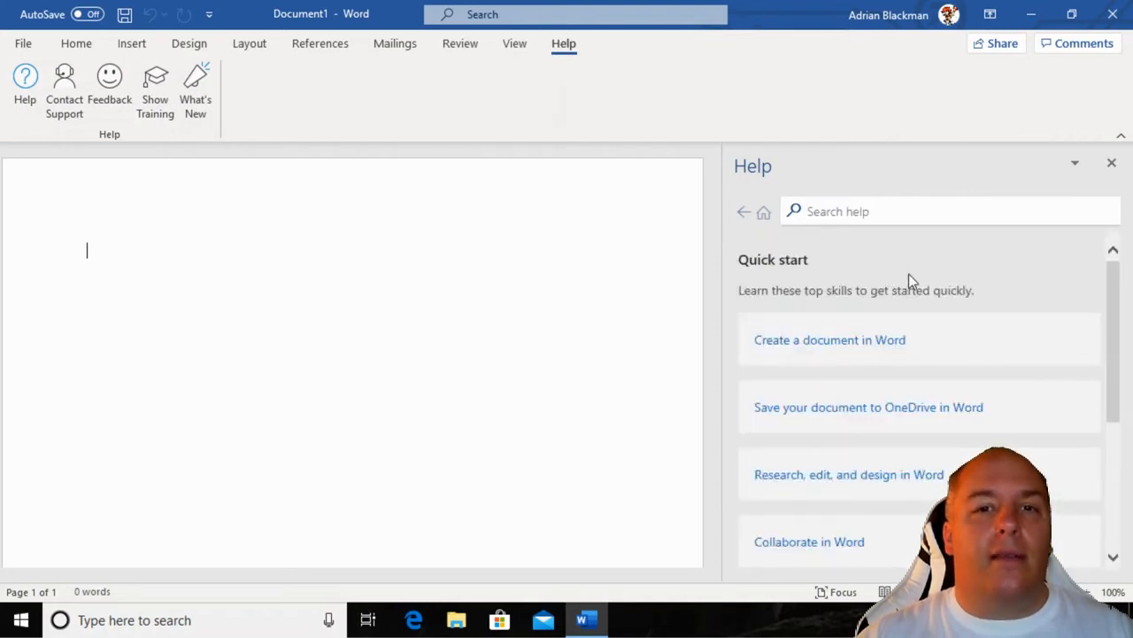
mouse_move(1027, 322)
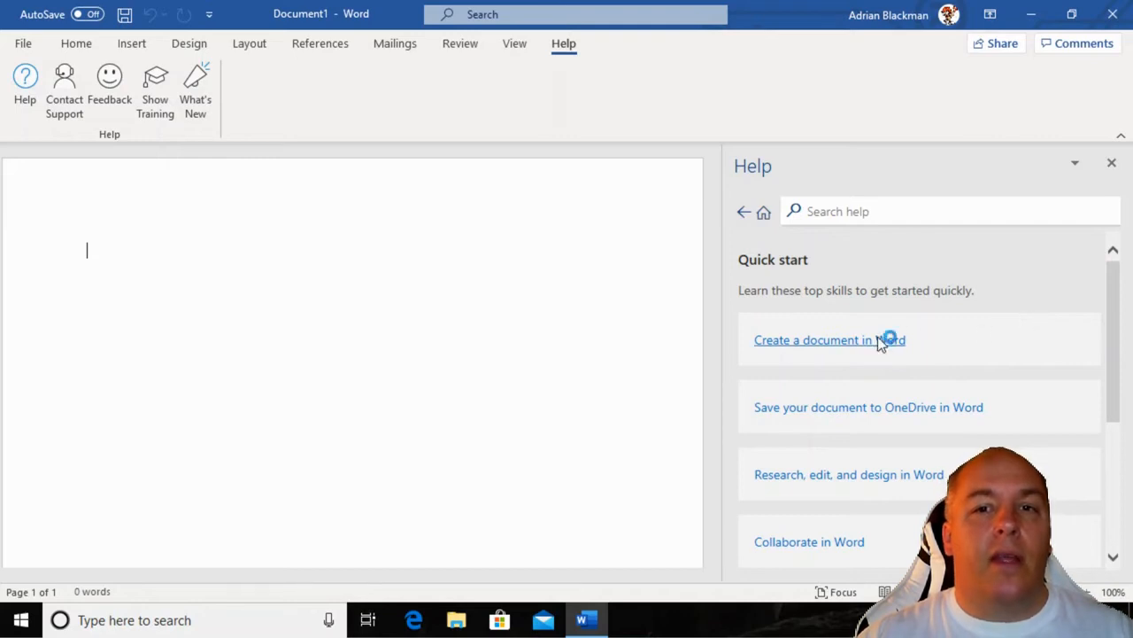
click(829, 340)
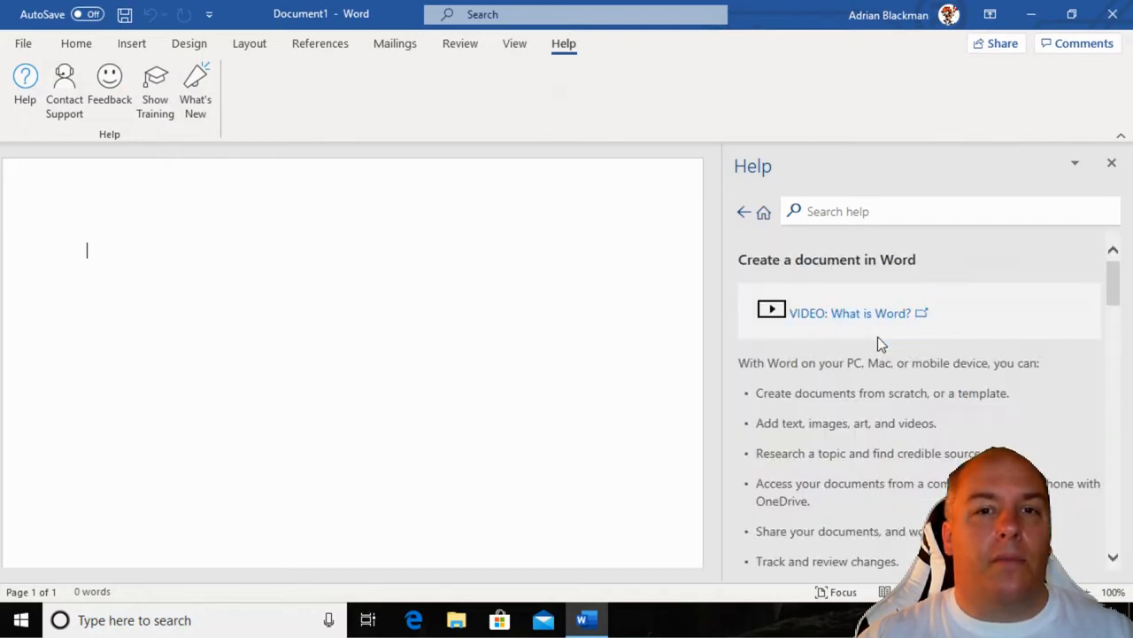
mouse_move(850, 319)
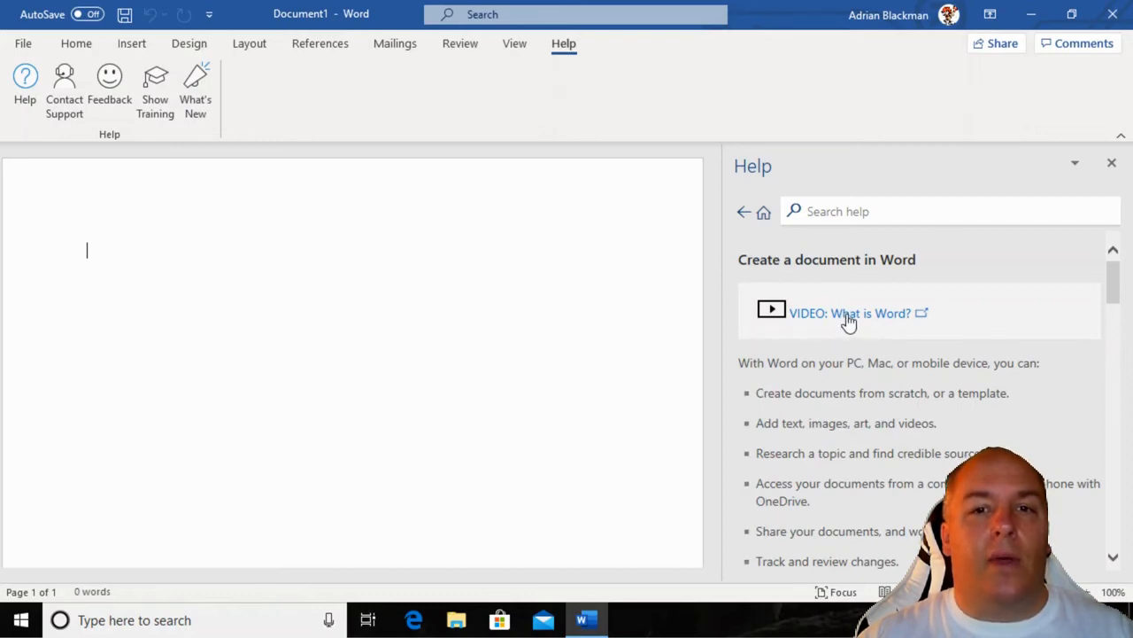
mouse_move(886, 318)
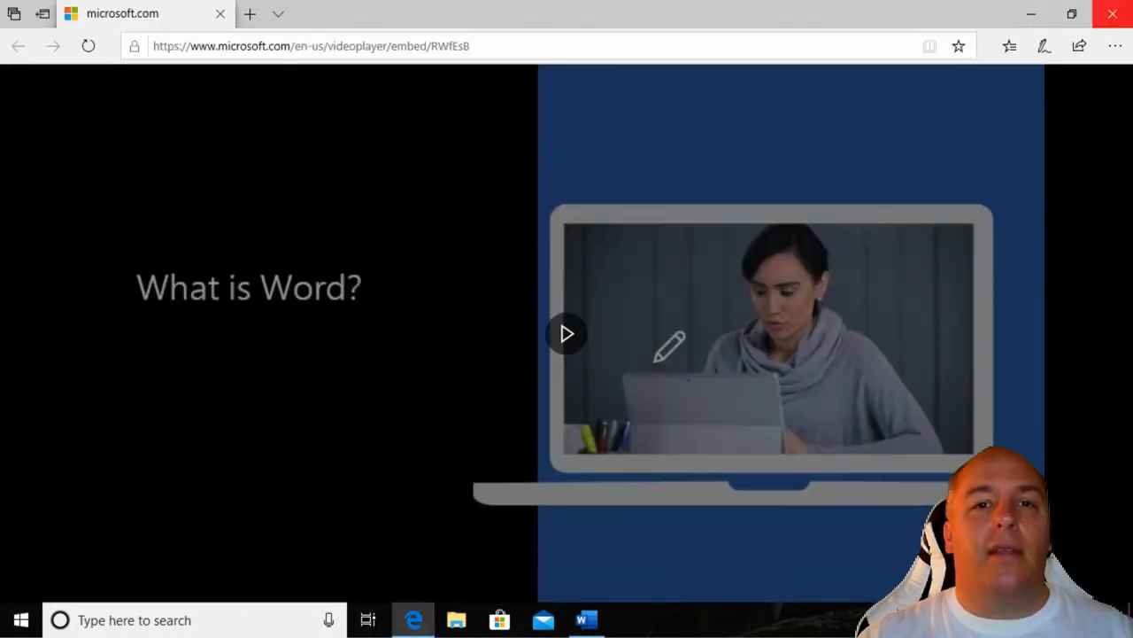
click(584, 620)
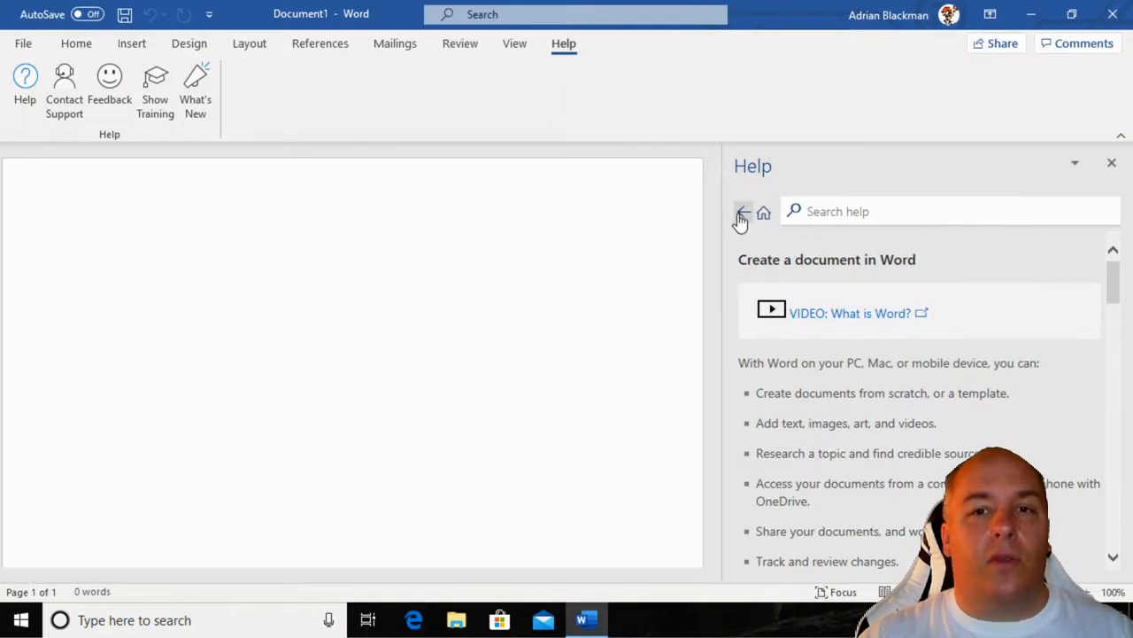
Search Word help for 'insert image', use Show me to reveal the Insert picture commands, then close help
click(744, 213)
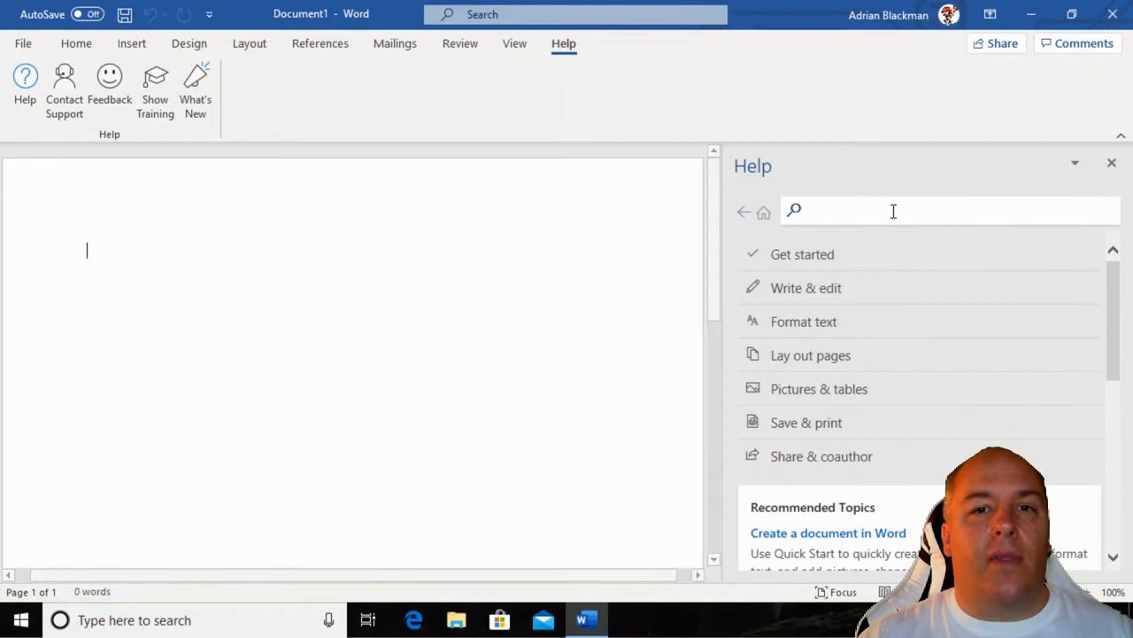
text(insert image)
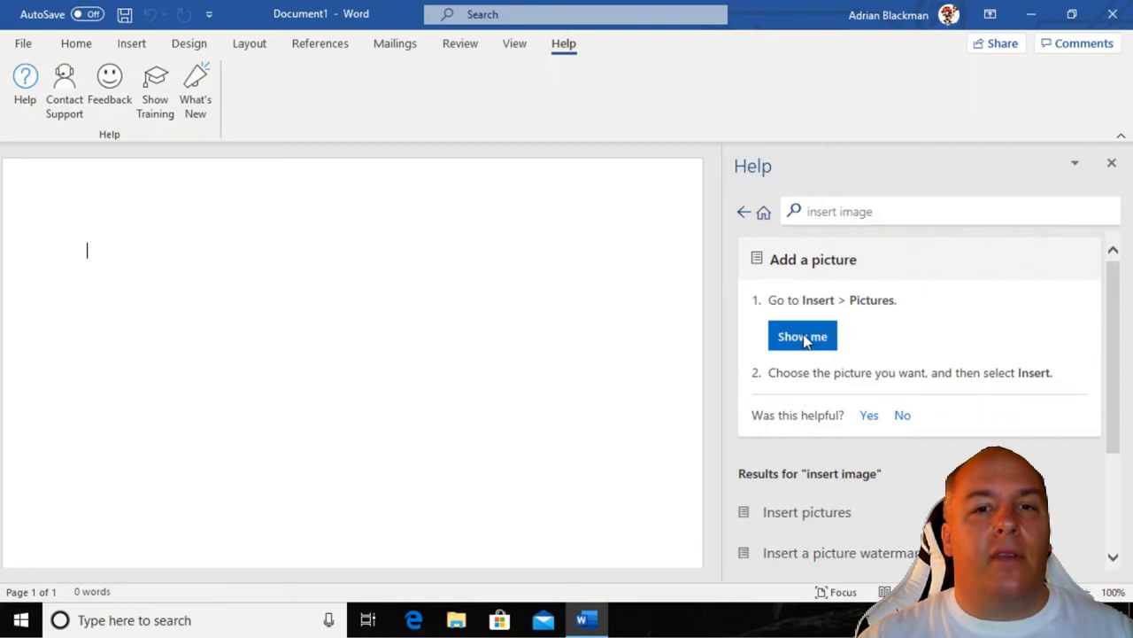
click(131, 43)
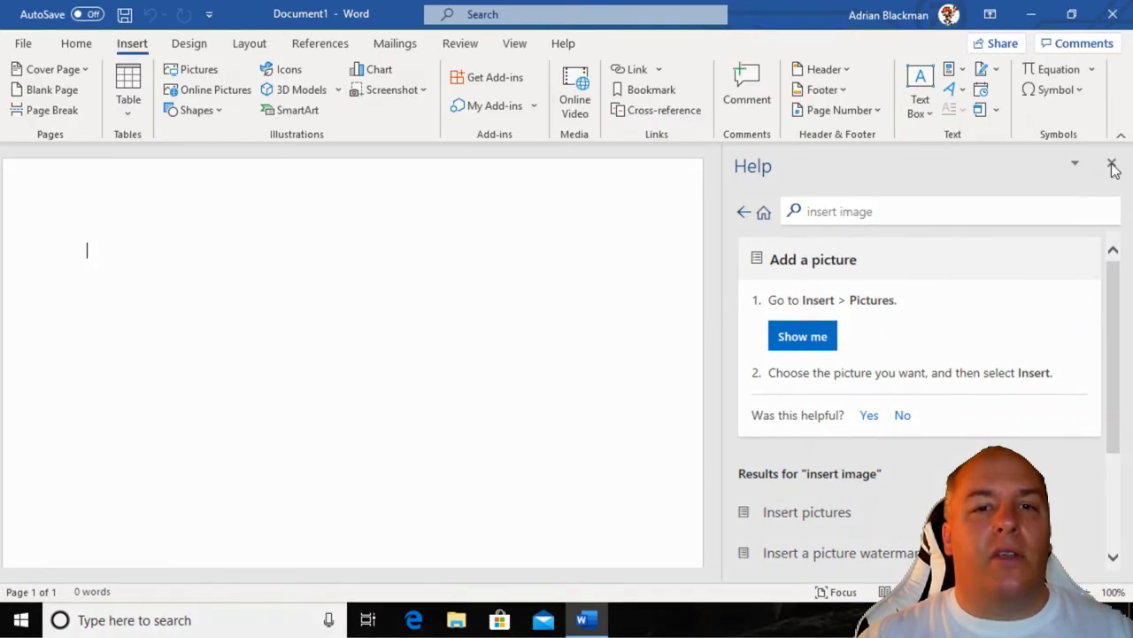
click(1112, 166)
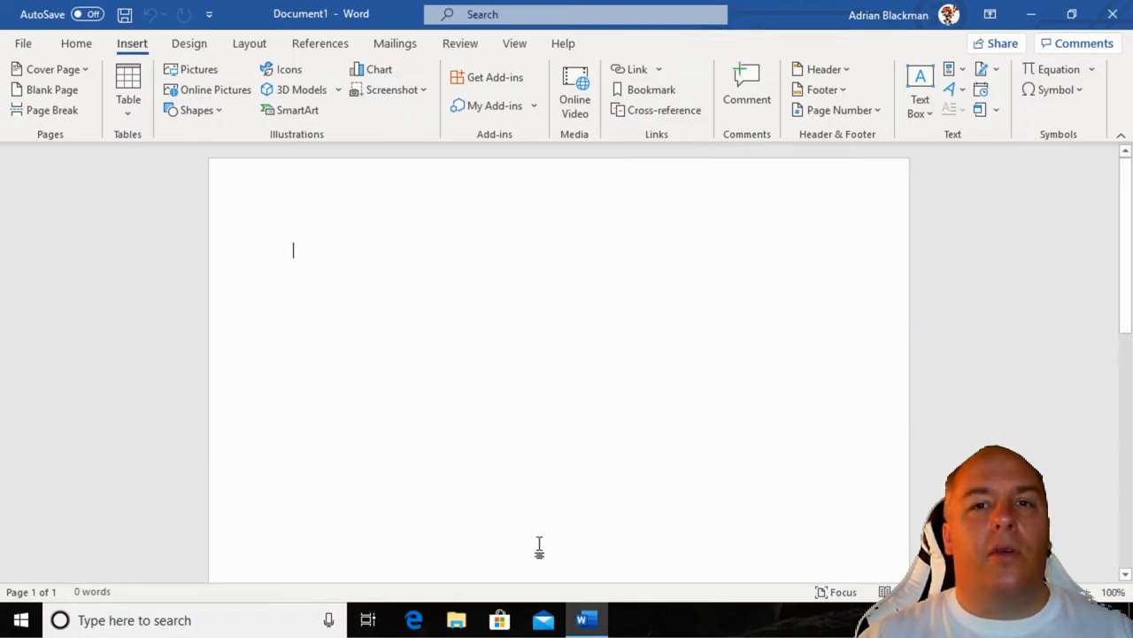
In Edge, Google 'how to insert image in word' and scroll through the picture-insertion steps
click(415, 620)
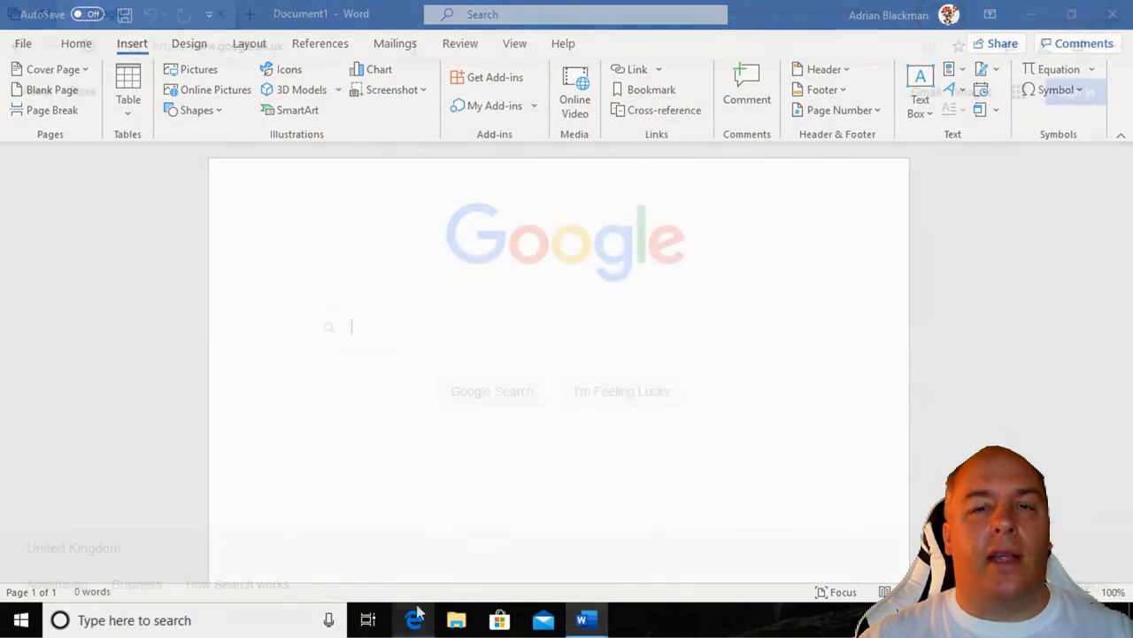
click(415, 620)
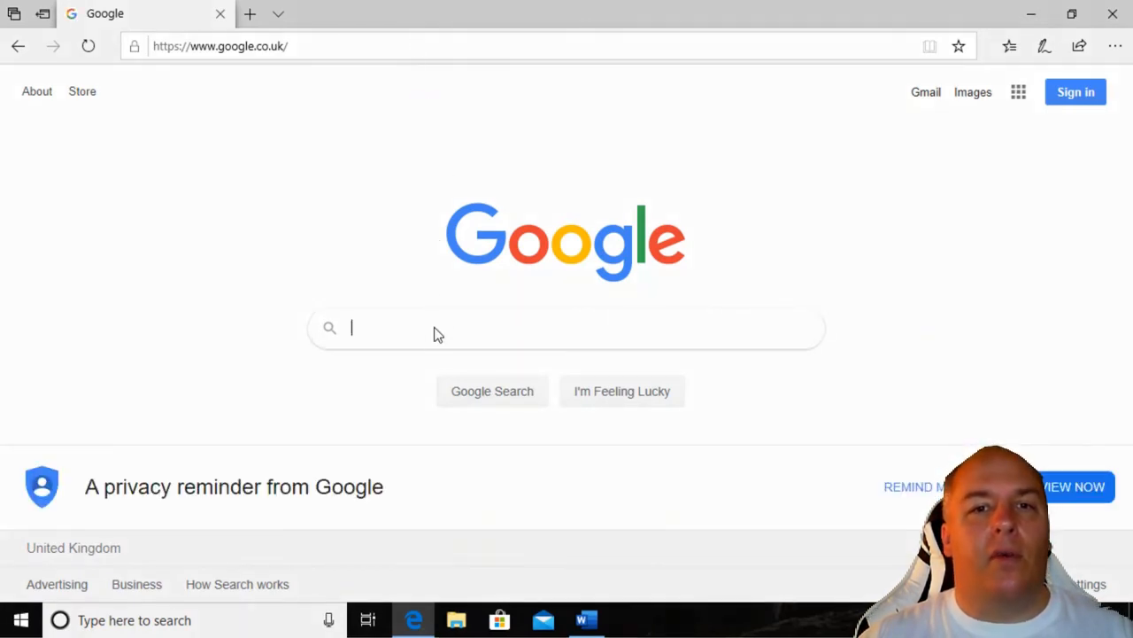
mouse_move(435, 328)
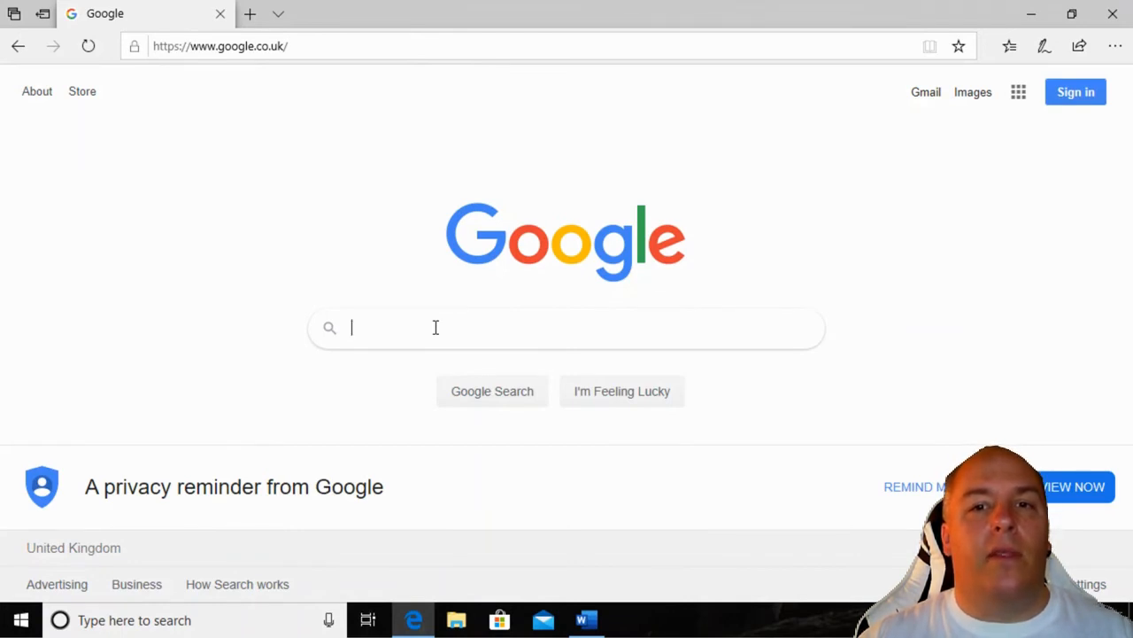
text(how to insert image in wo)
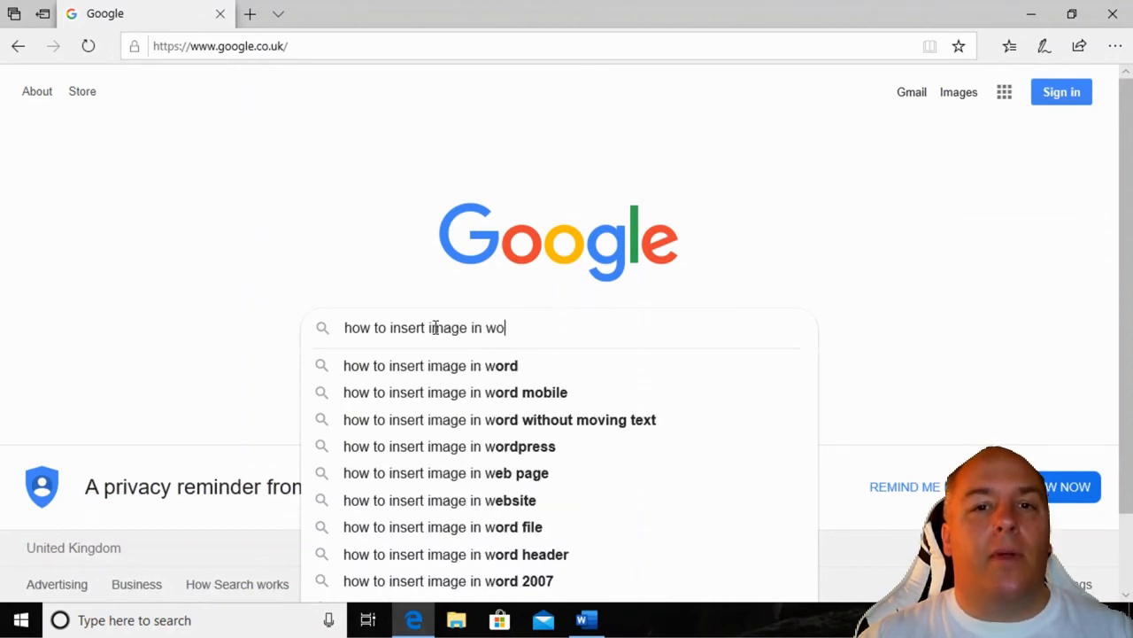
click(431, 365)
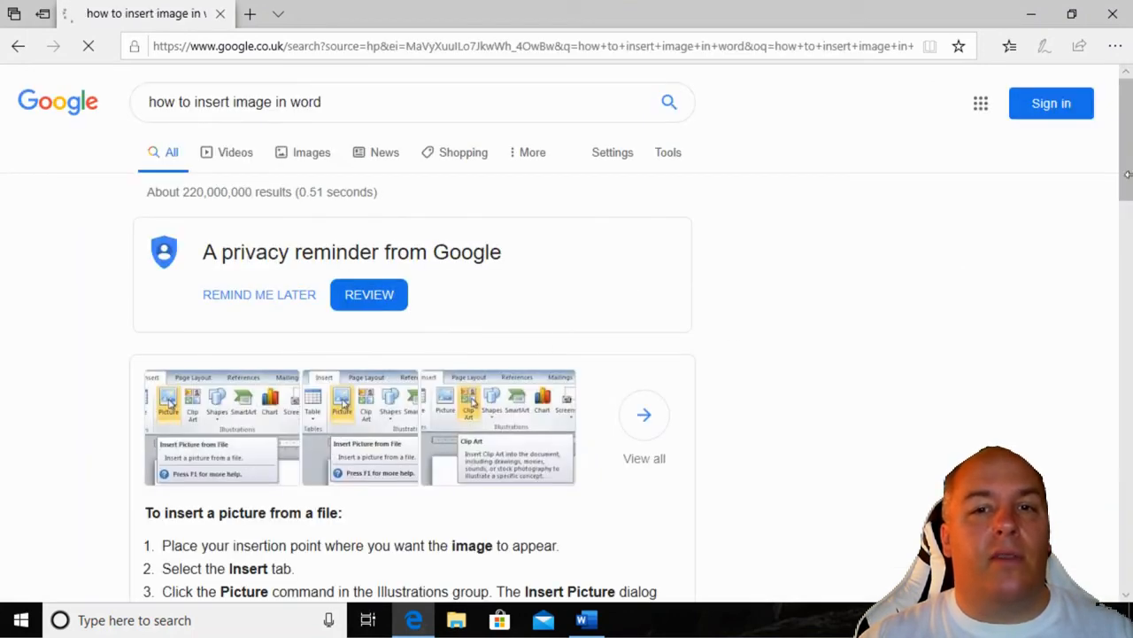
scroll(down, 3)
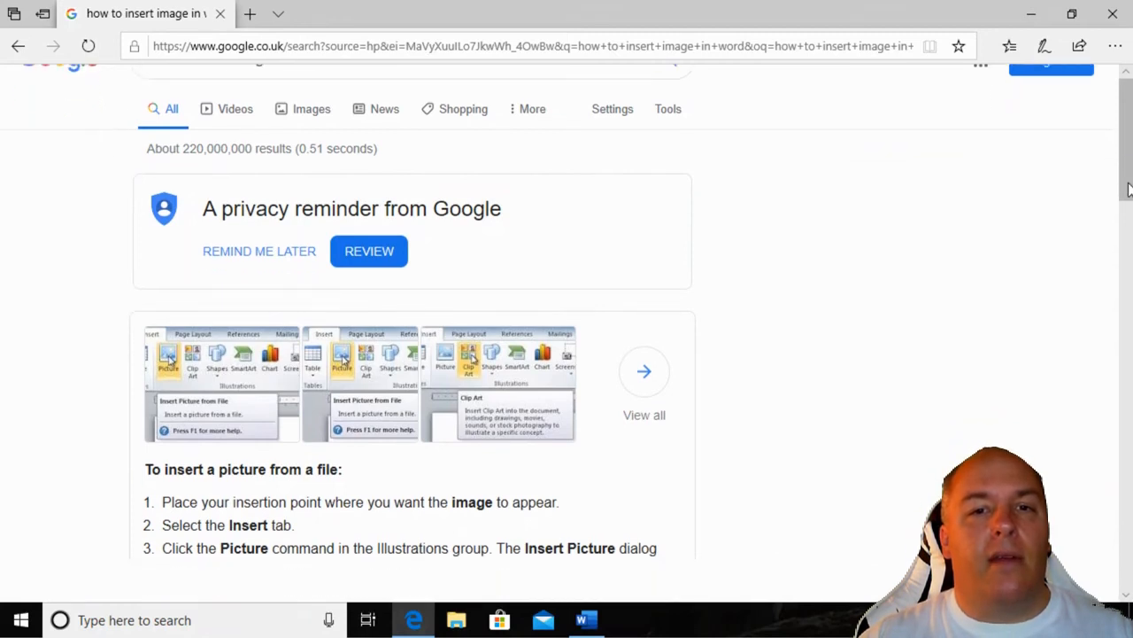
scroll(down, 3)
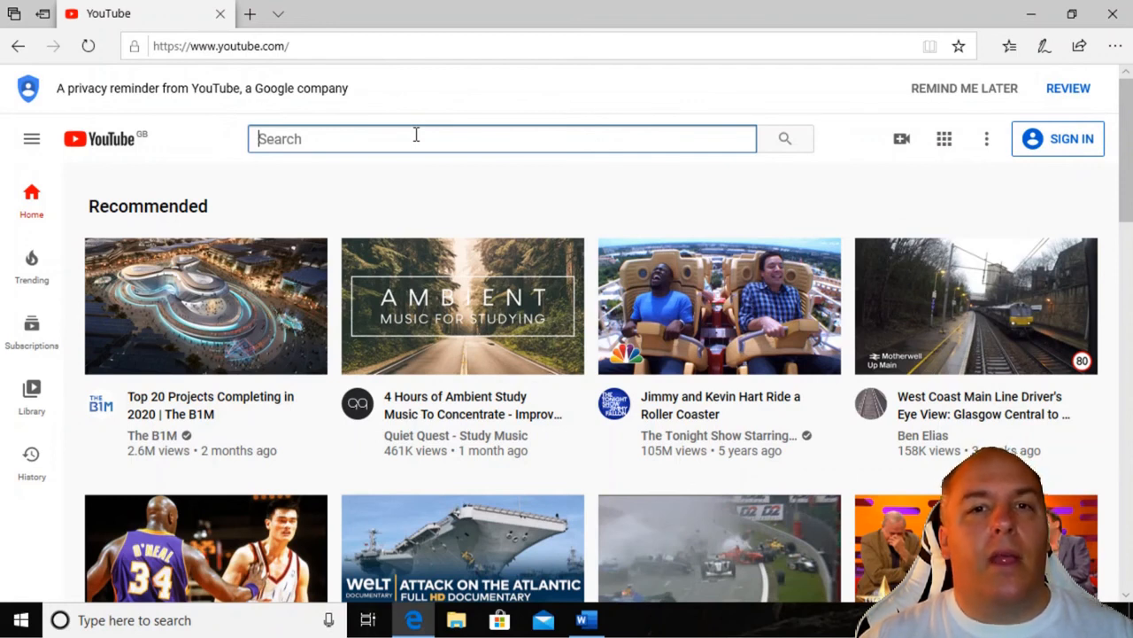
Search YouTube for 'how to insert image into word document' via the search suggestion
text(how to insert image into word)
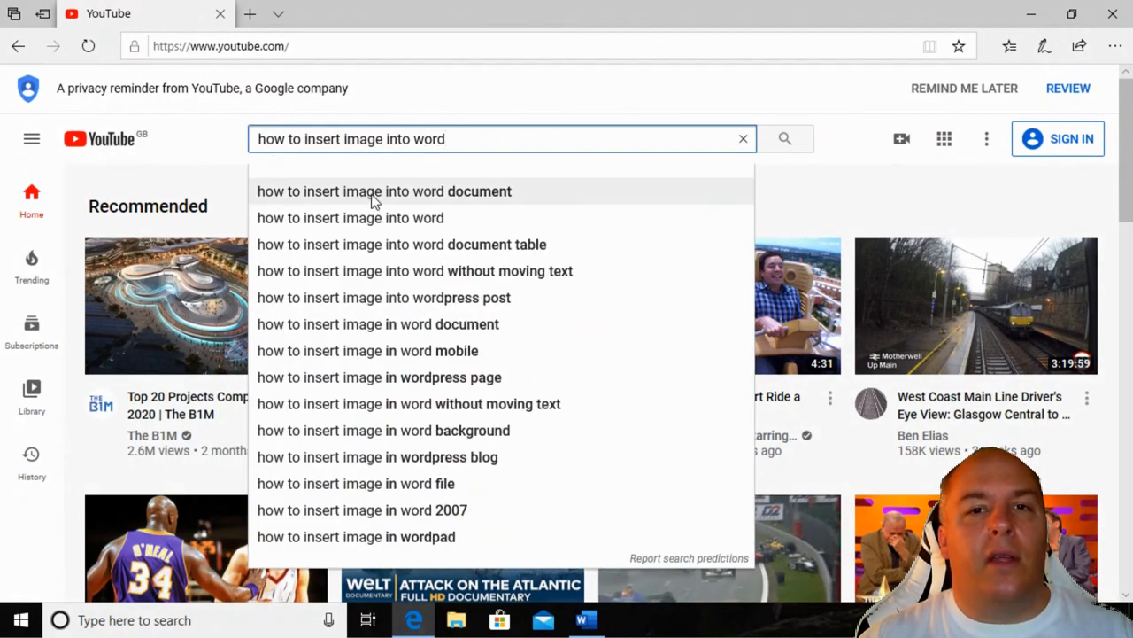
click(383, 191)
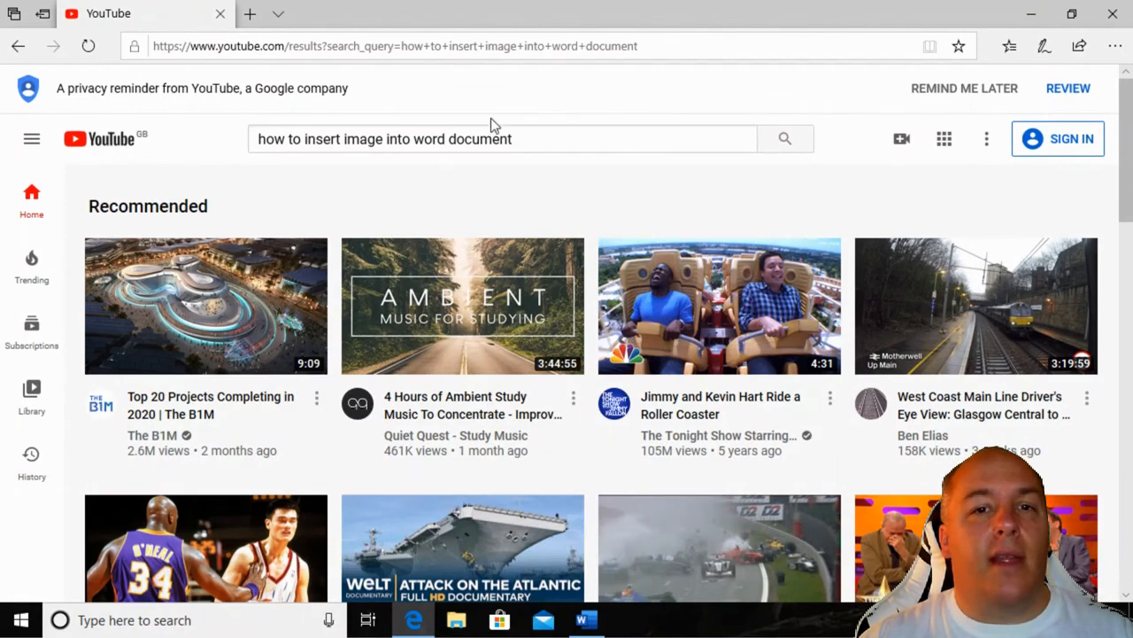